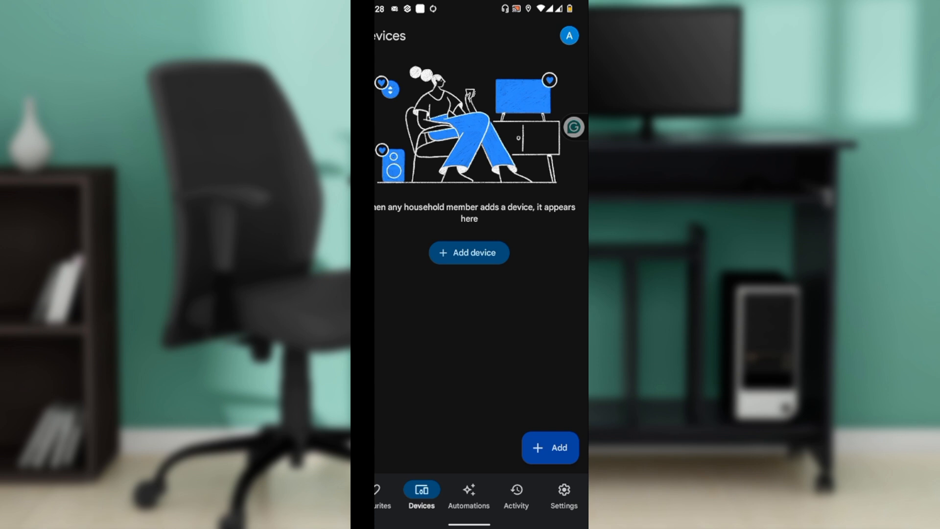
- Switch from the devices overview to the home's Settings page listing its features
left_click(563, 494)
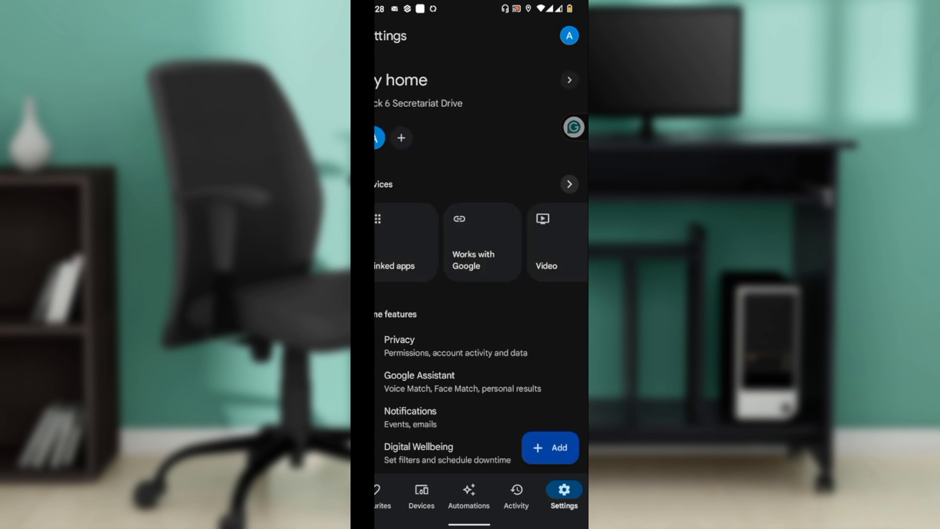
scroll("down", 3)
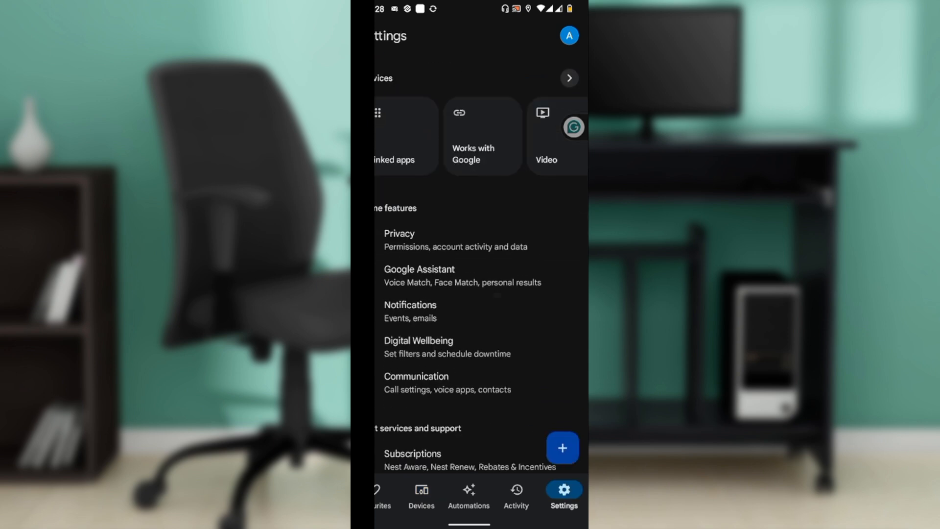
left_click(411, 305)
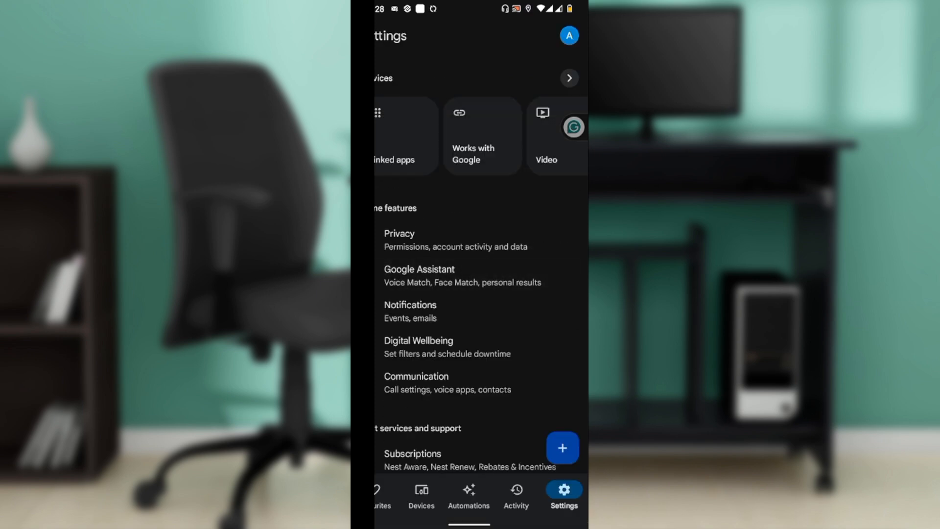
left_click(420, 269)
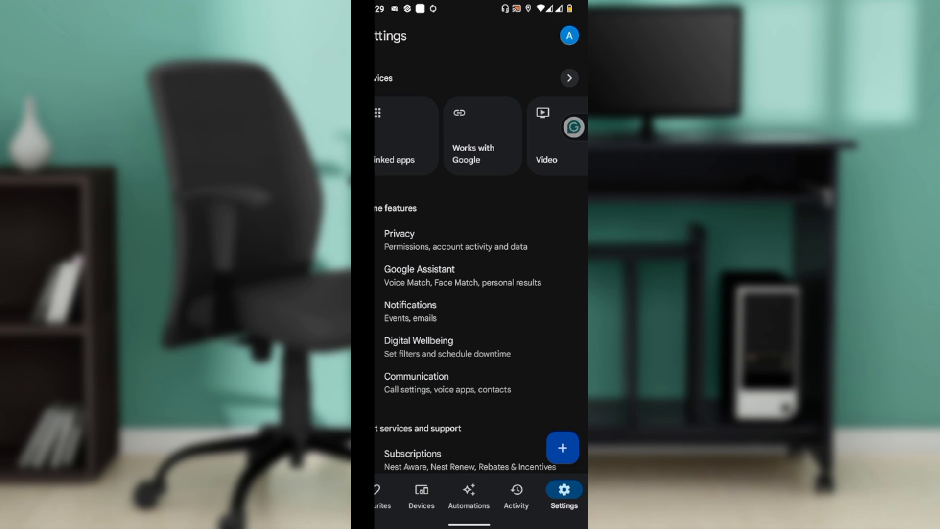
scroll("down", 3)
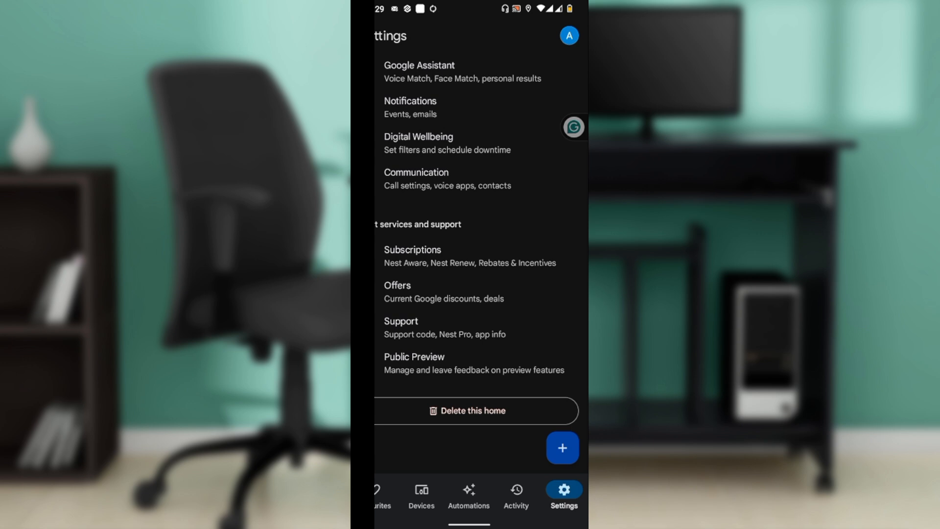
scroll("down", 3)
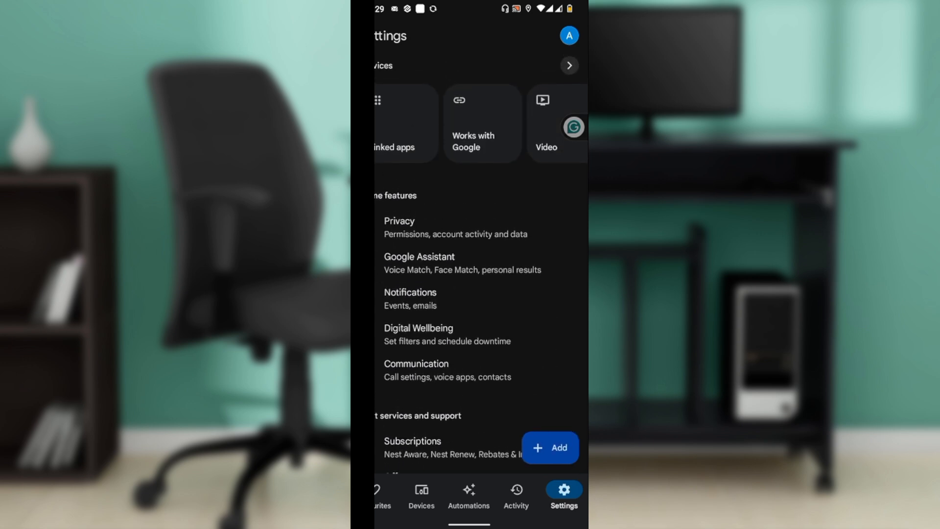